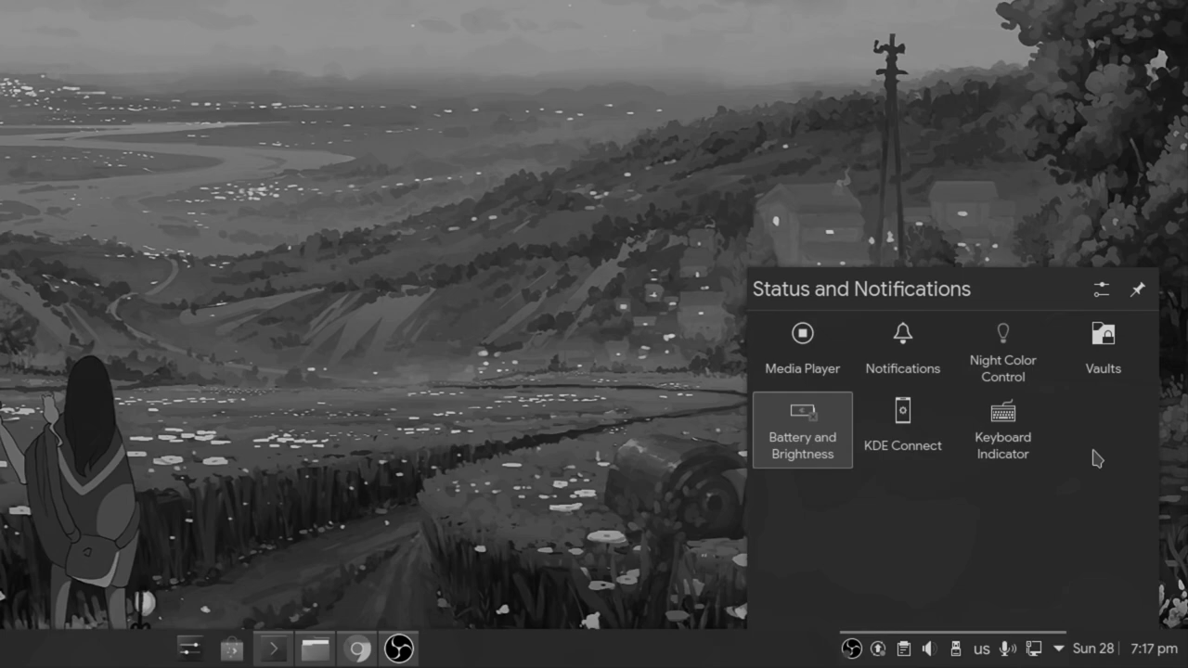
mouse_move(1103, 371)
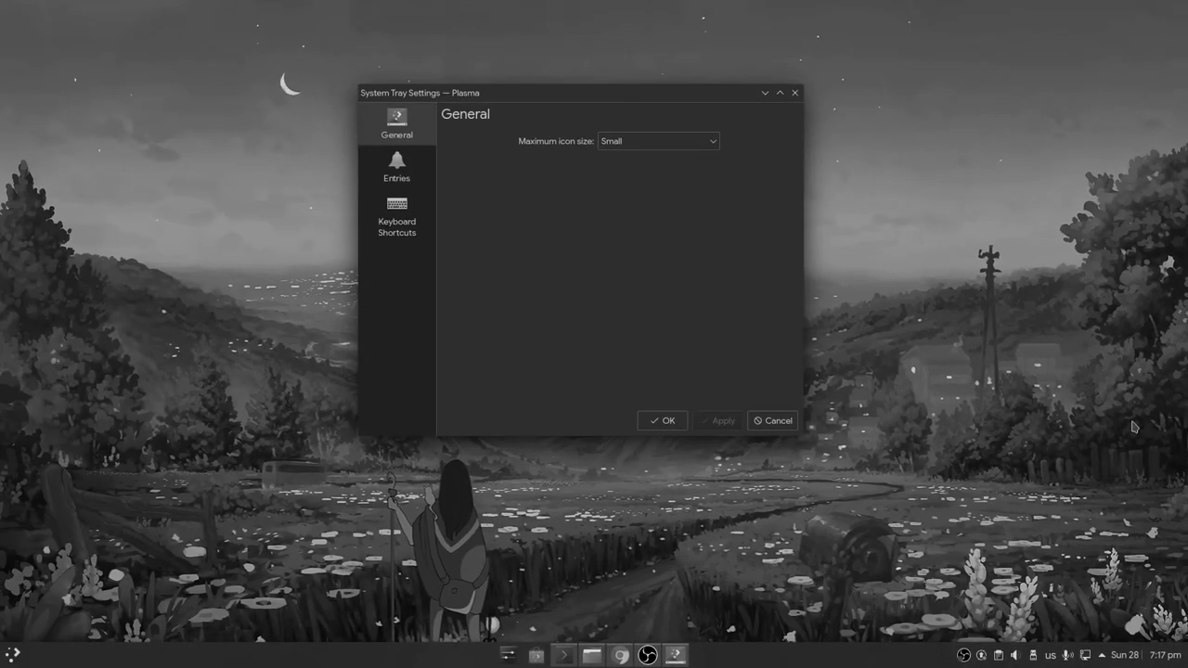
mouse_move(624, 268)
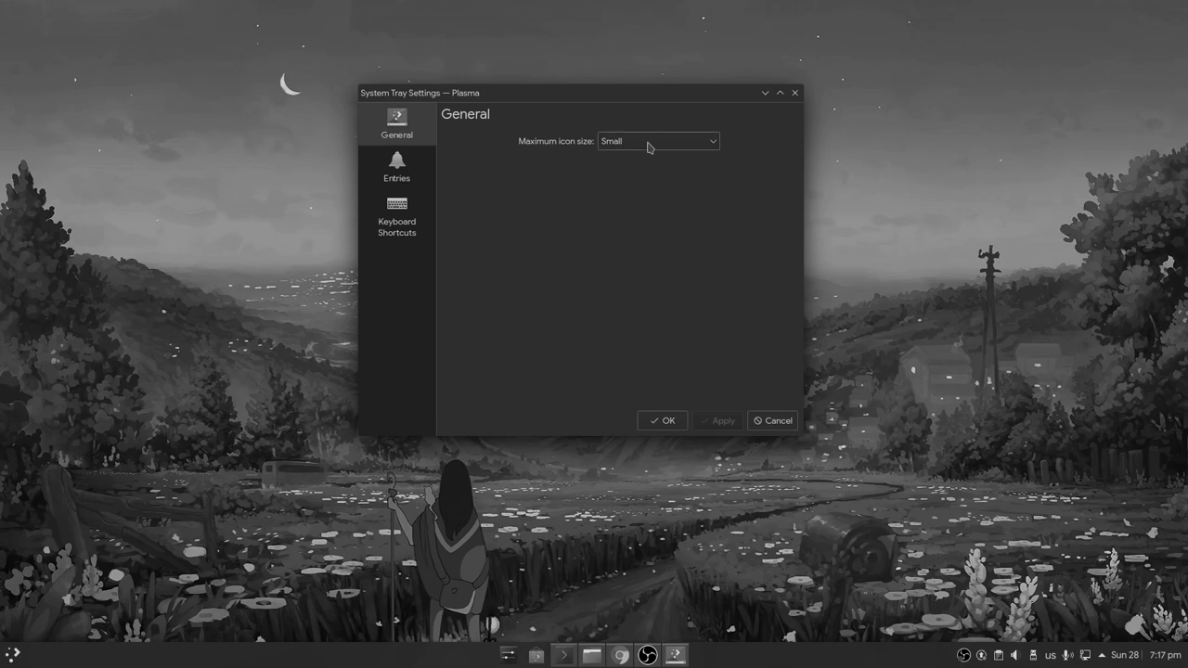
mouse_move(657, 148)
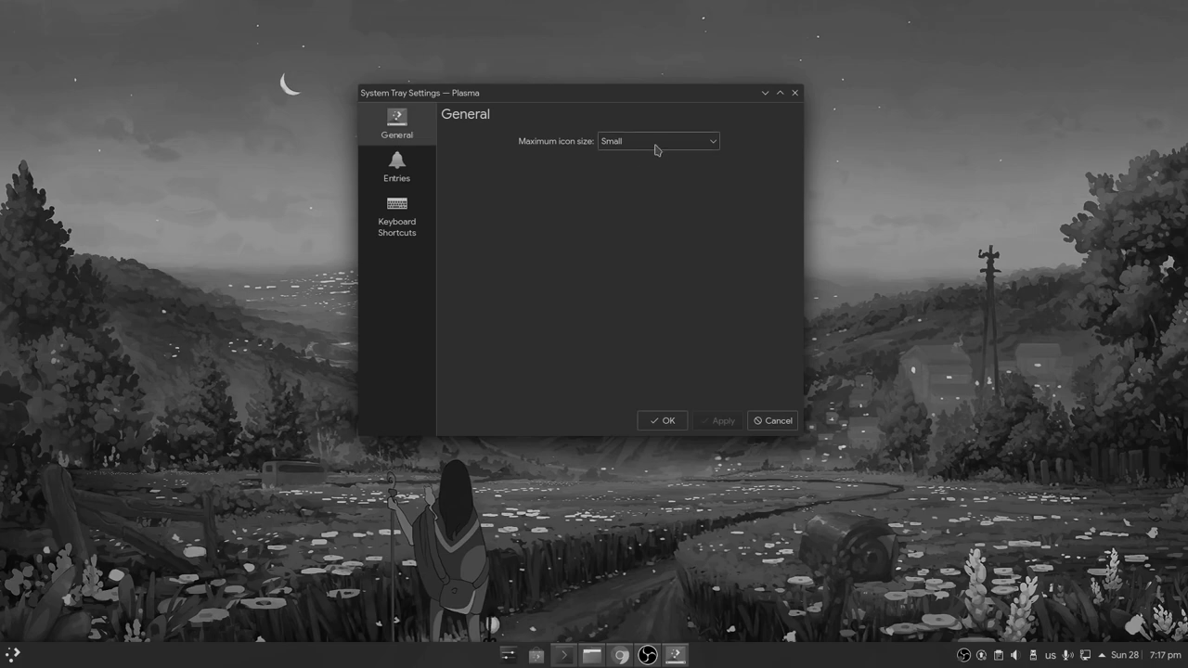
left_click(657, 141)
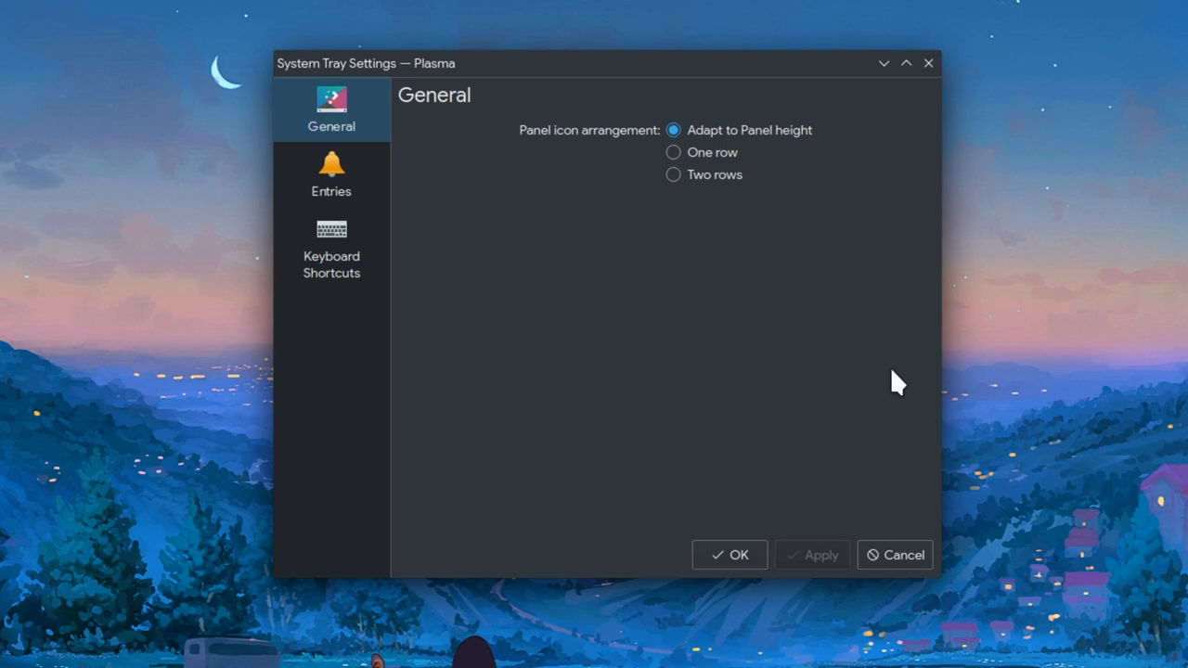
mouse_move(758, 164)
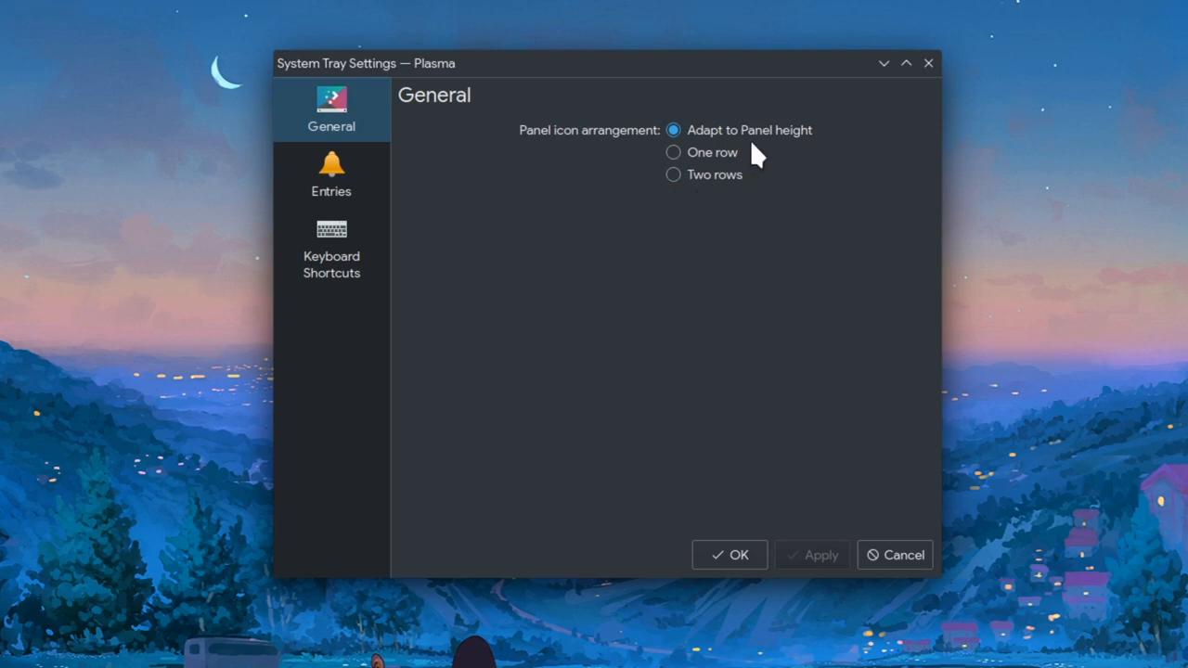
mouse_move(754, 139)
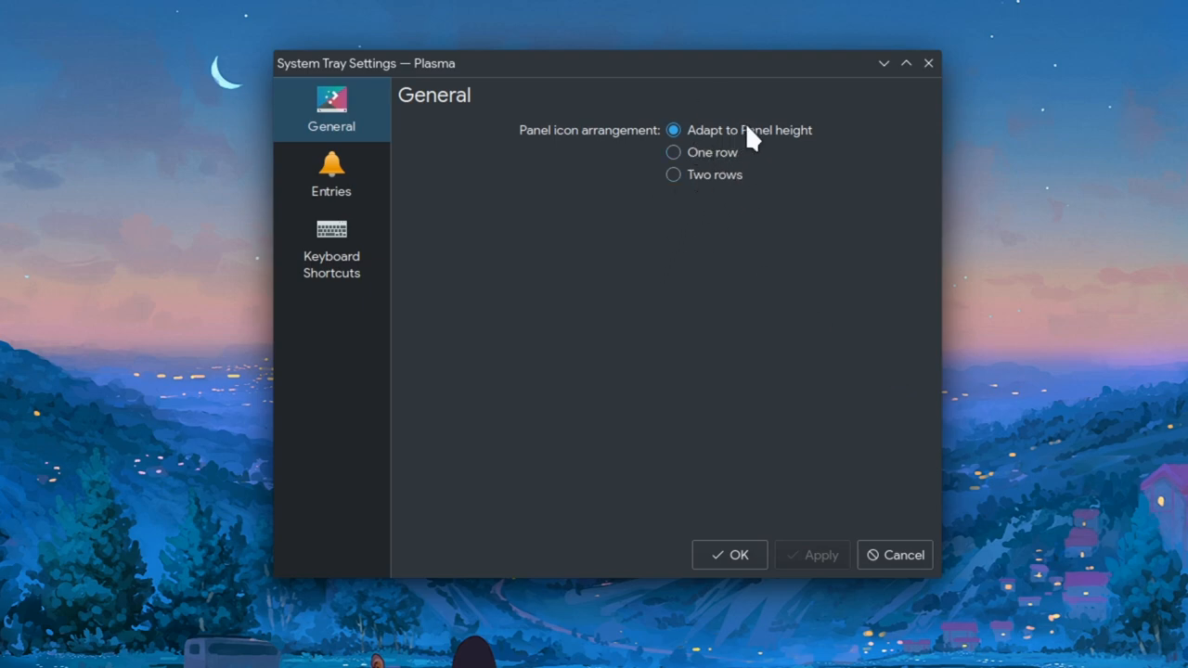
mouse_move(828, 186)
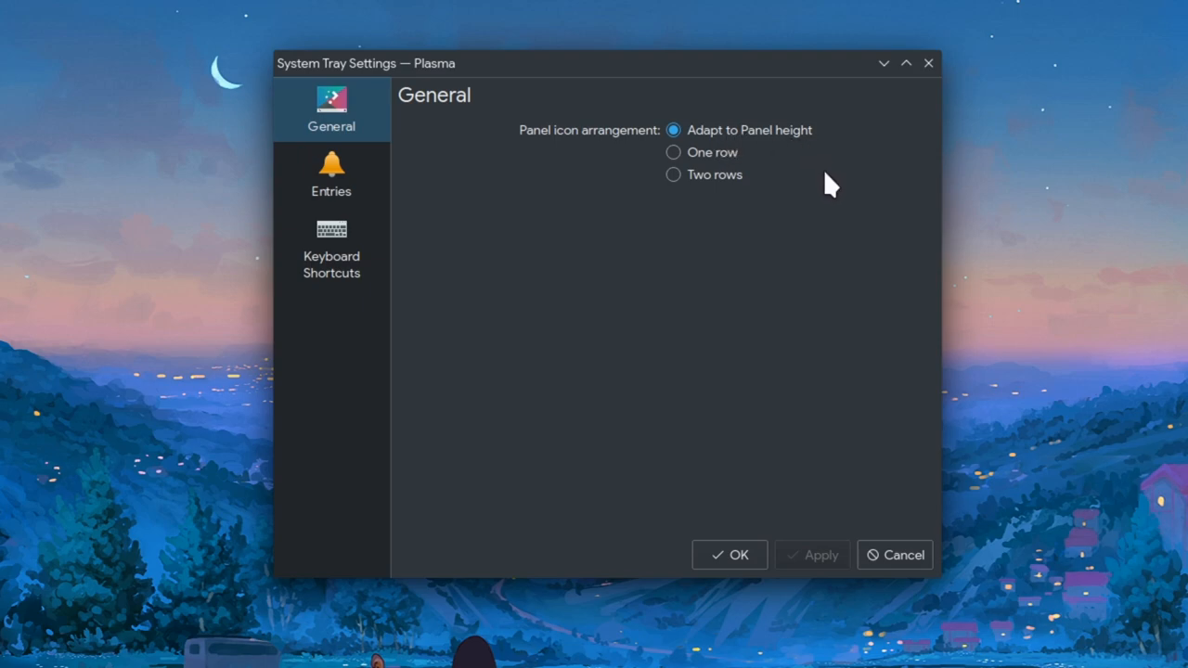
mouse_move(850, 215)
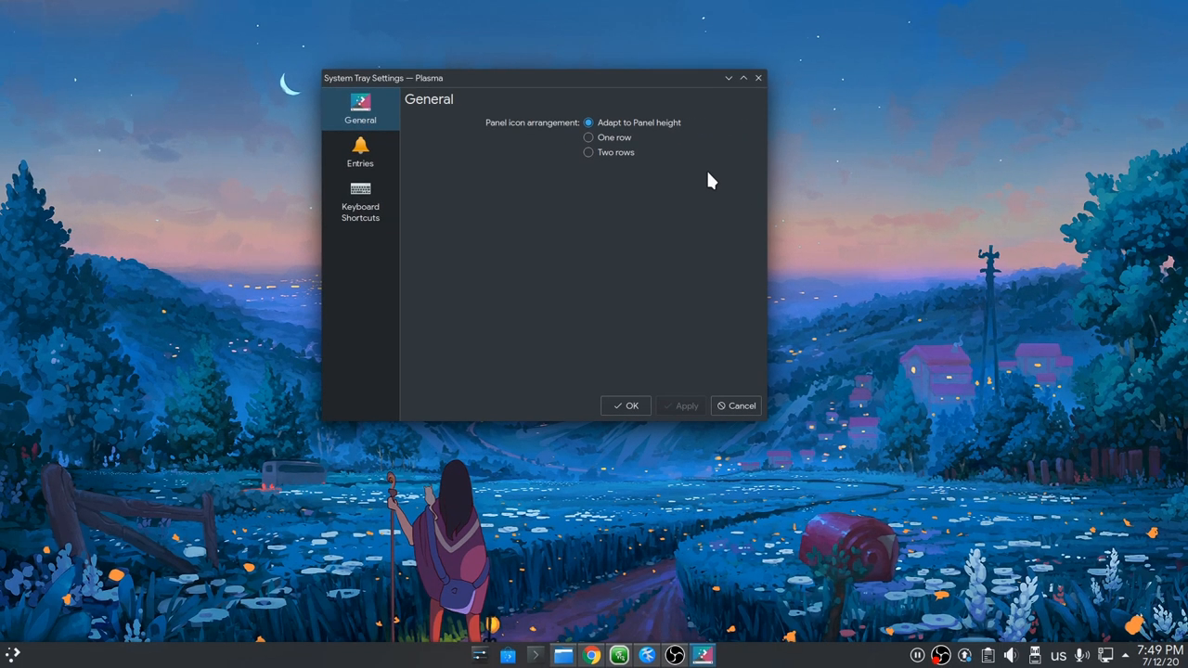
mouse_move(984, 657)
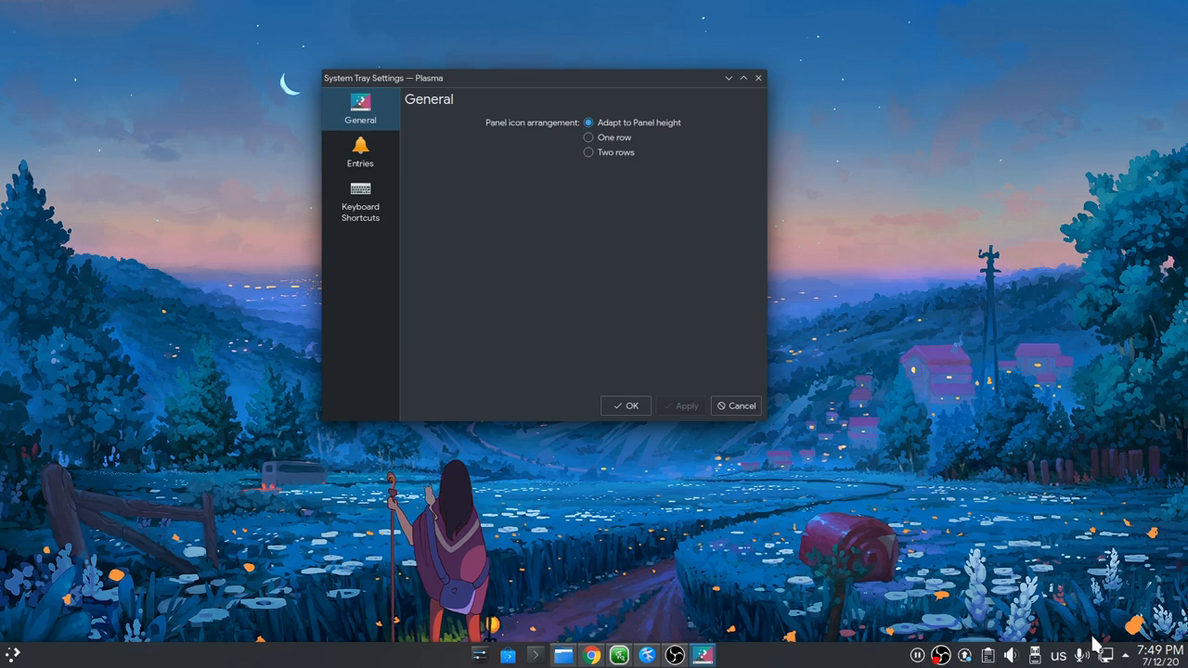
mouse_move(702, 297)
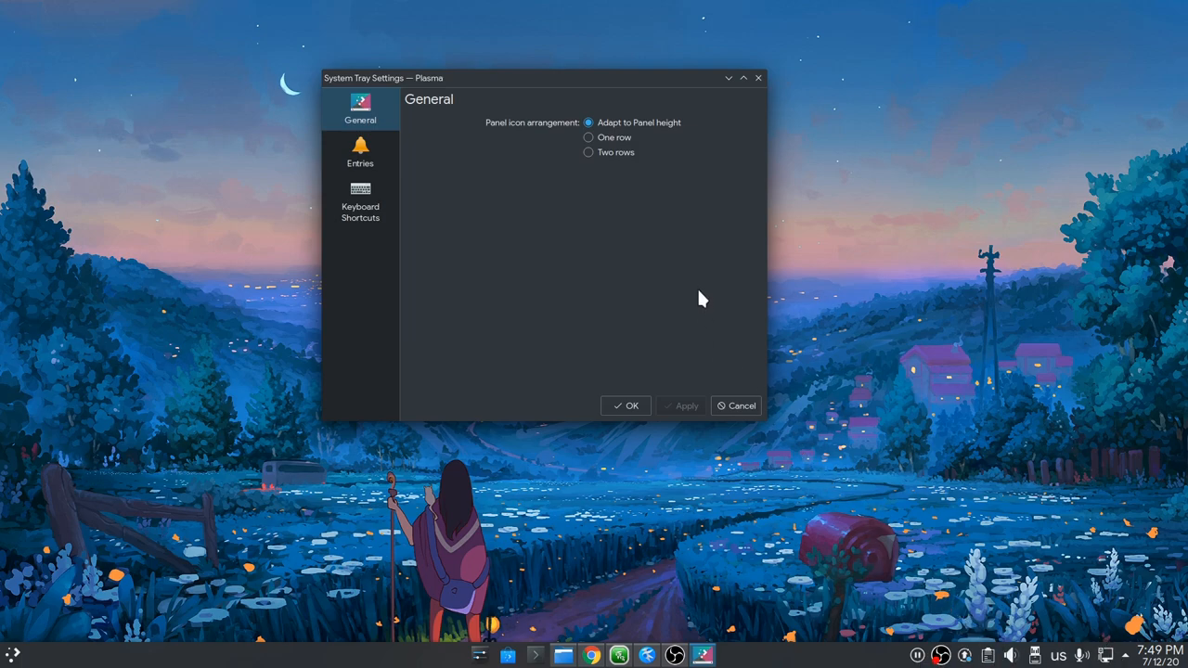
mouse_move(716, 308)
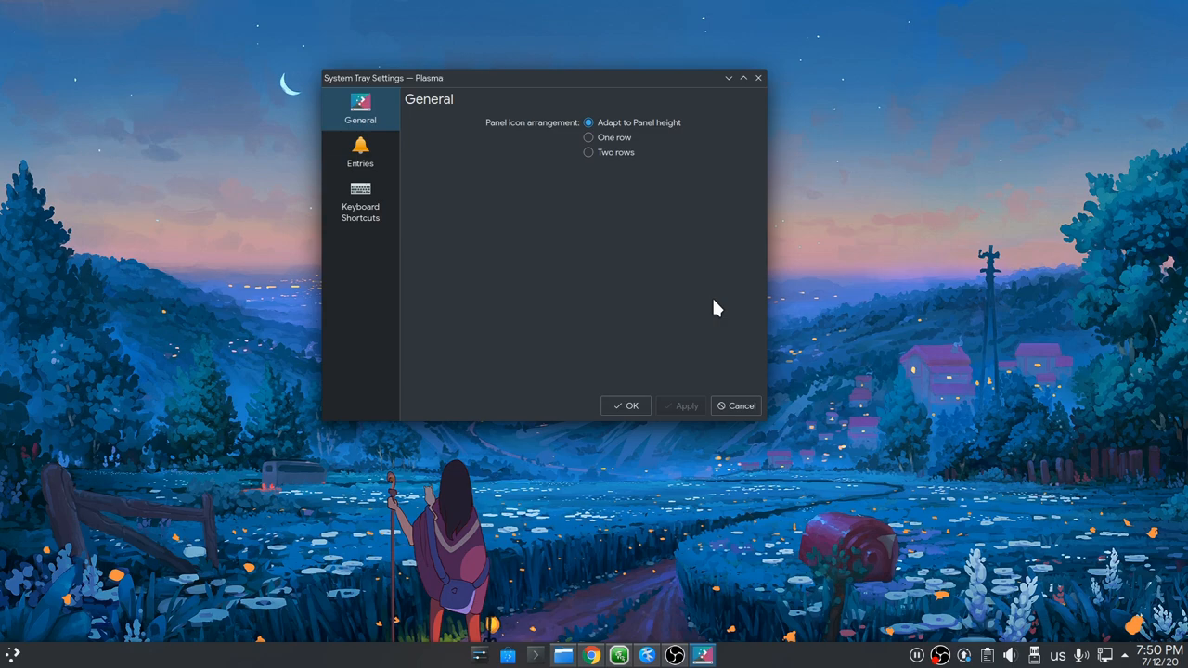
mouse_move(692, 296)
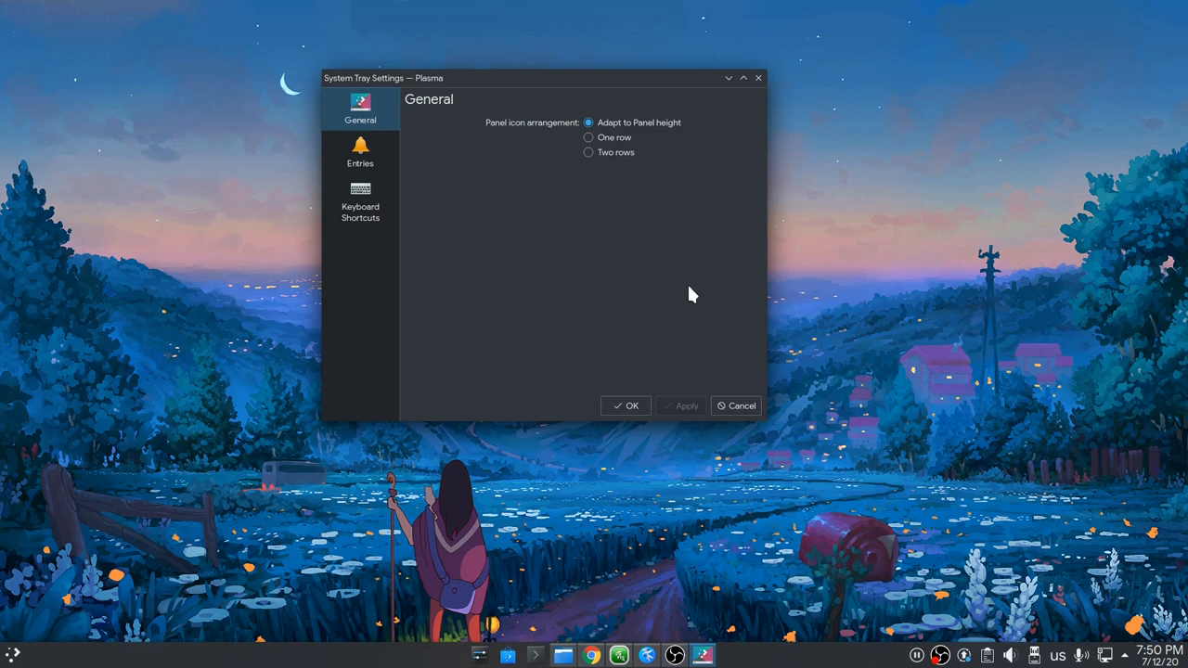
mouse_move(622, 163)
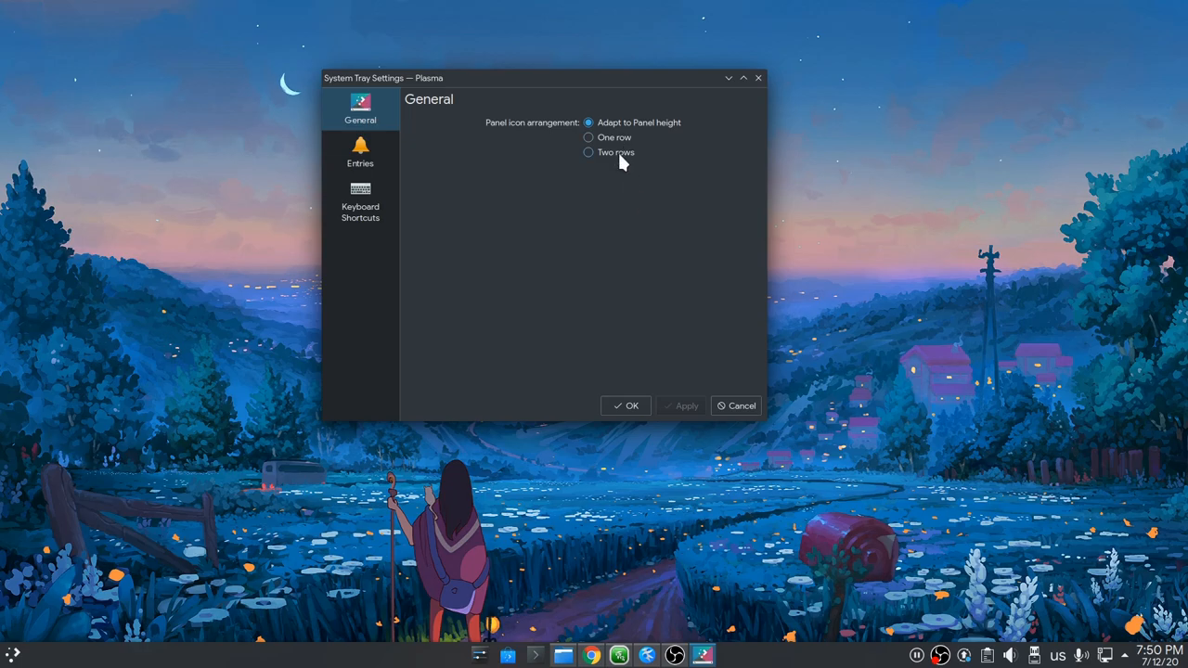
mouse_move(899, 403)
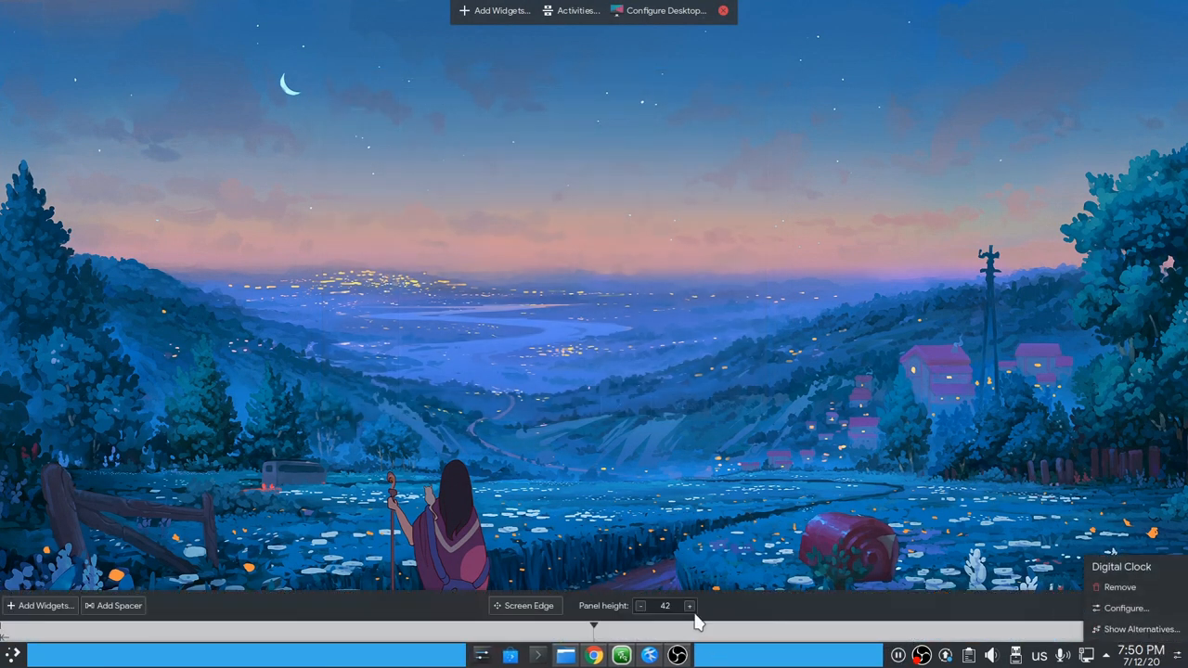
Raise the panel height to 54 to watch tray icons scale, then lower it back to 42.
left_click(689, 605)
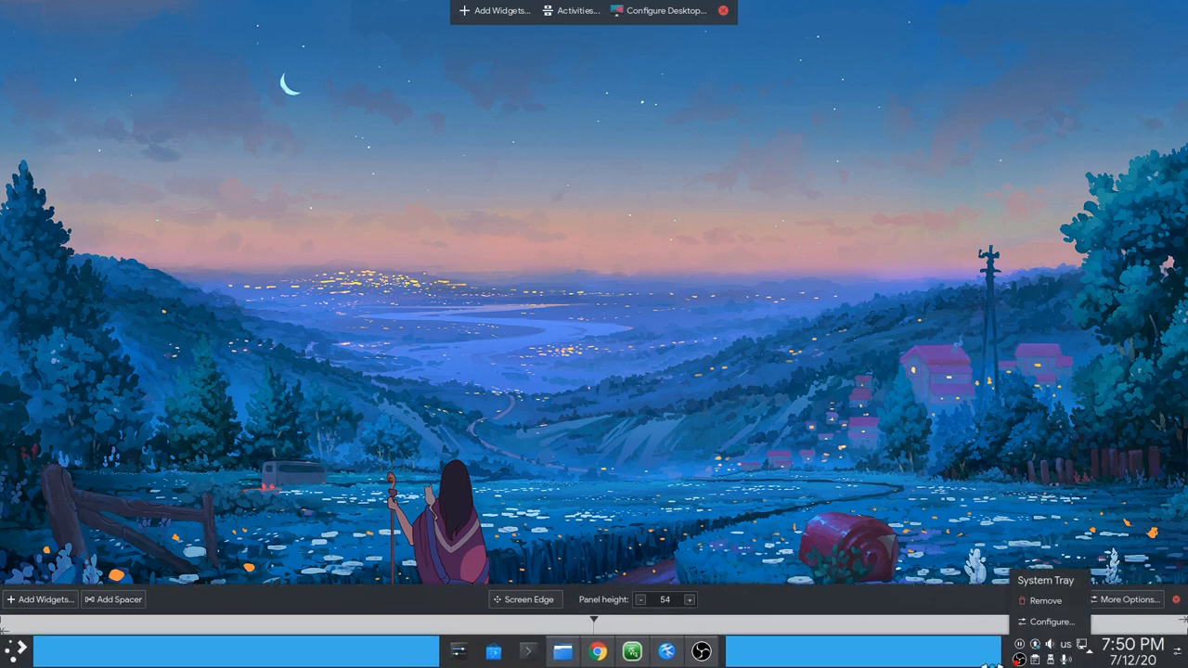
mouse_move(914, 479)
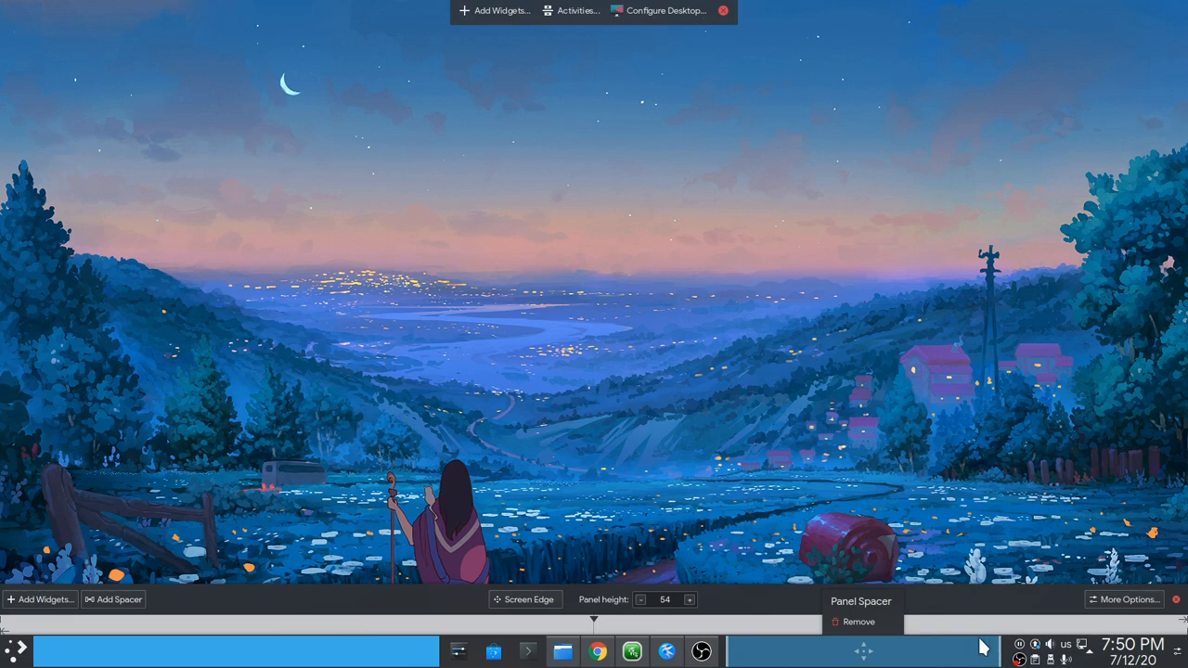
mouse_move(646, 624)
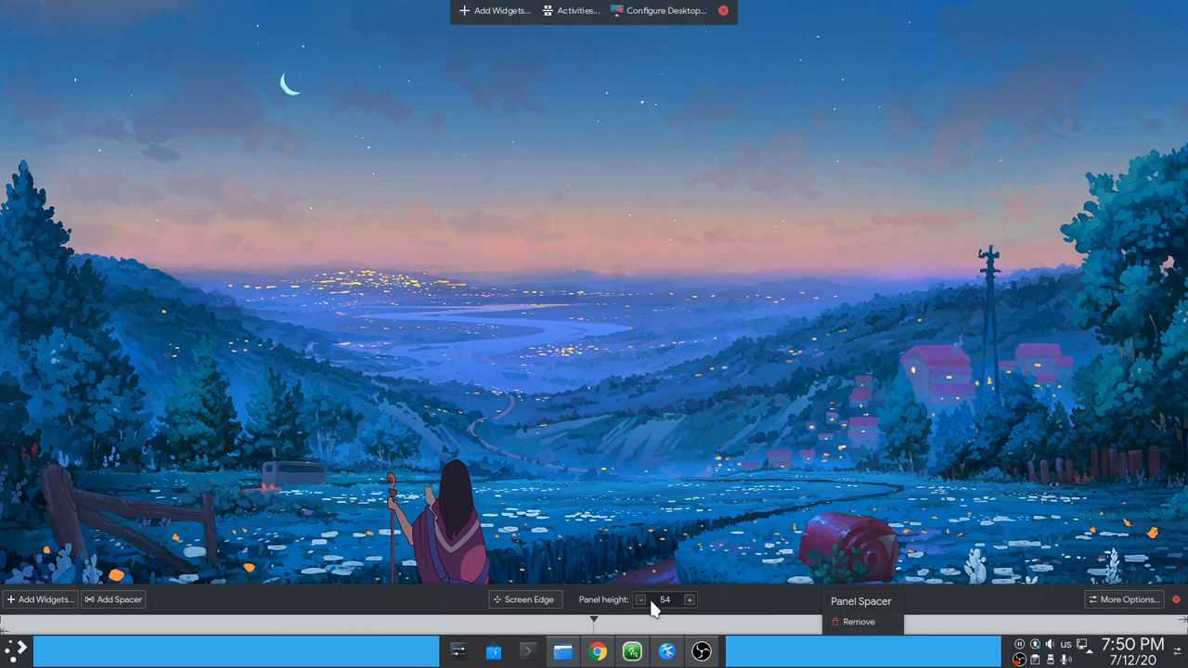
left_click(642, 600)
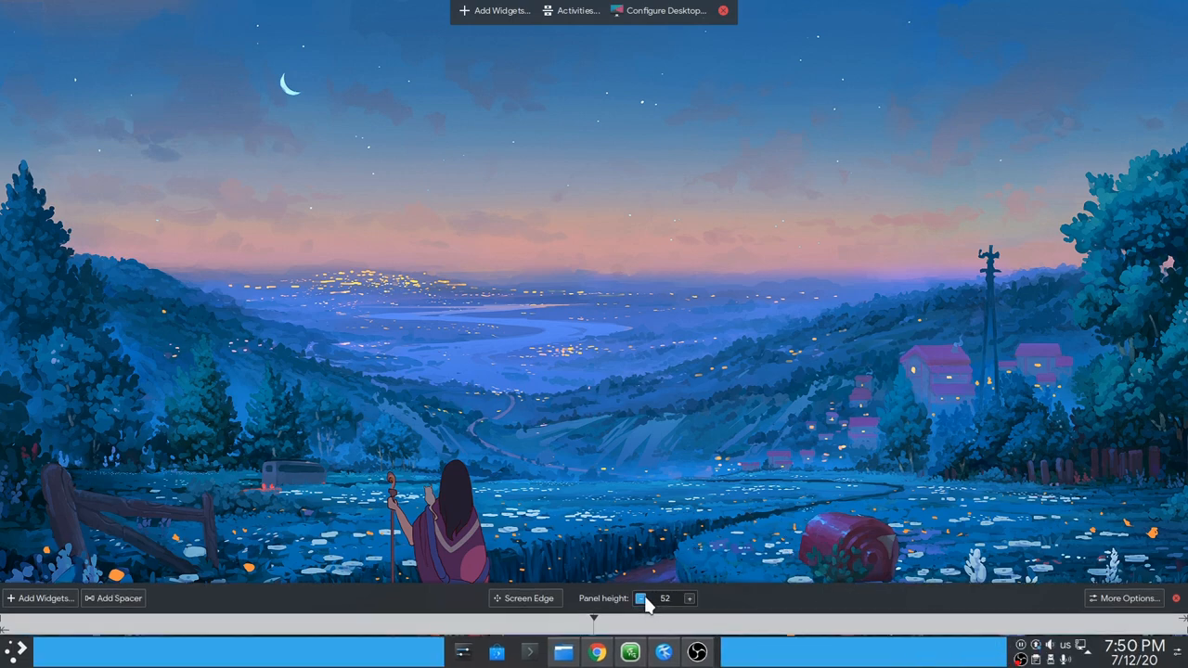
left_click(642, 599)
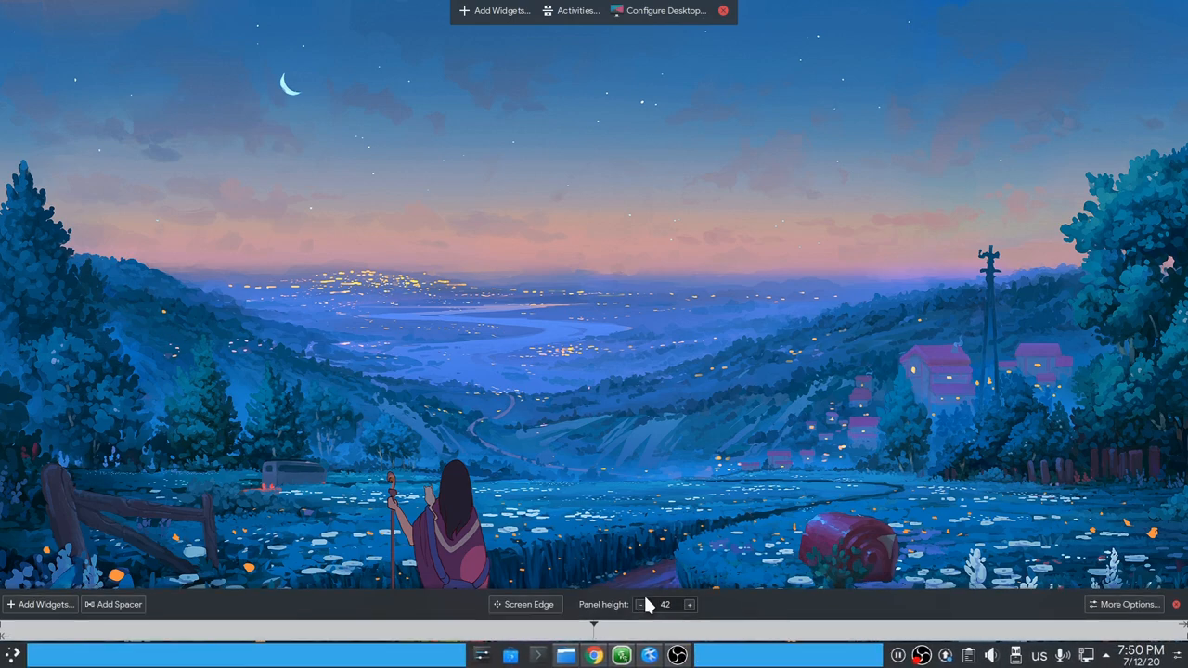
mouse_move(690, 574)
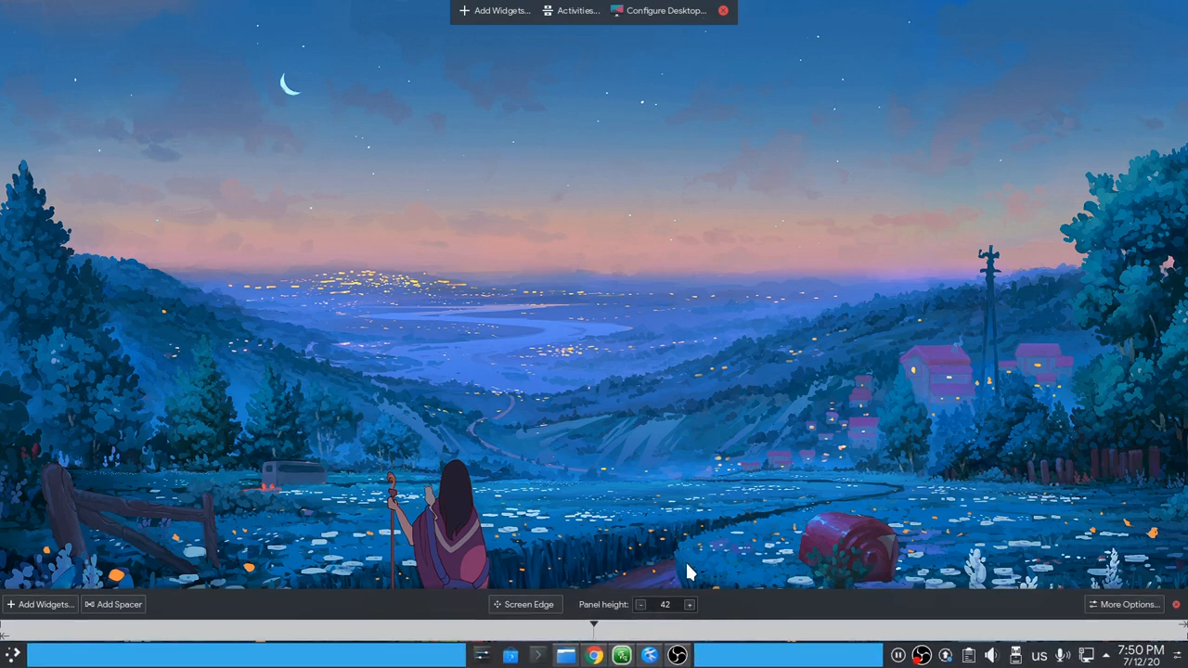
mouse_move(676, 644)
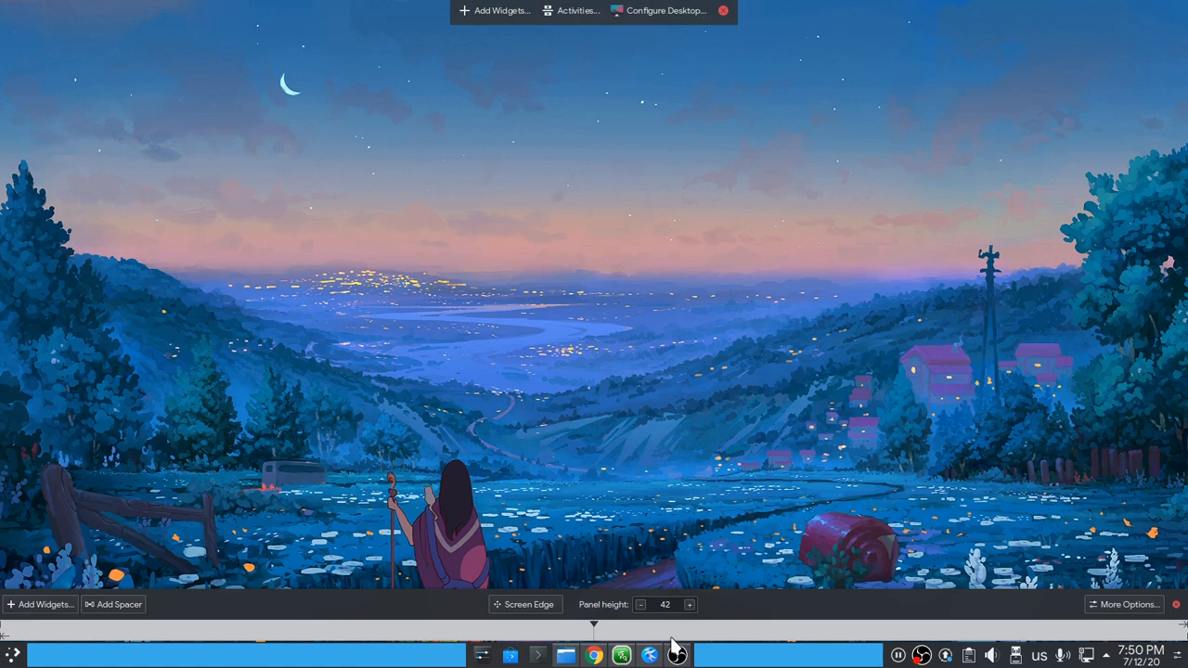
mouse_move(649, 557)
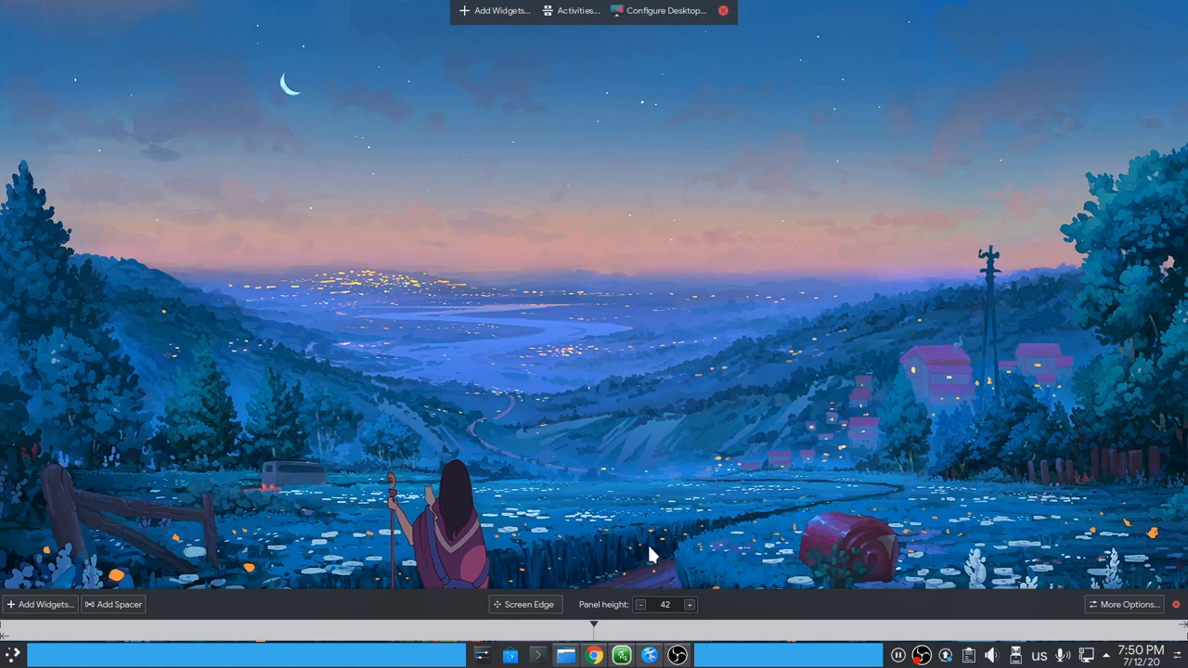